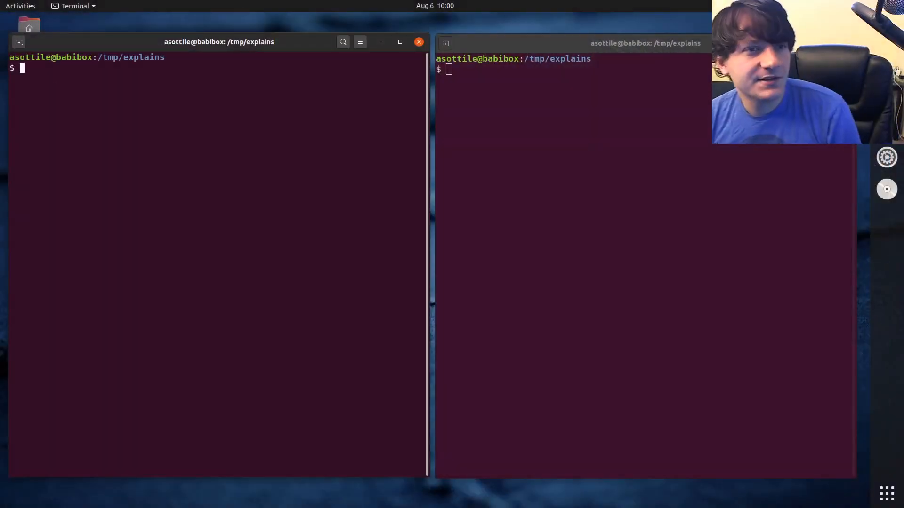
{"action": "mouse_move", "coordinate": [214, 133]}
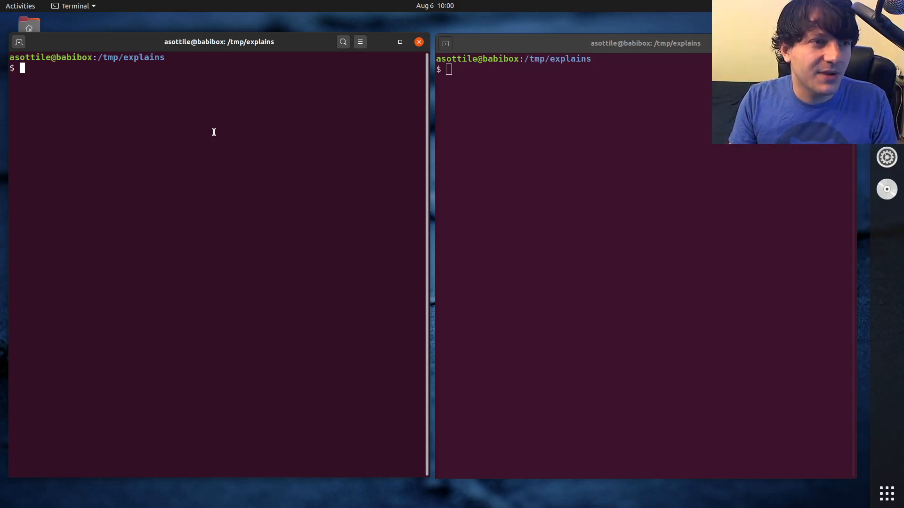
- Create t.py in babi with import re and reg = re.compile('foo (bar)'), then save
{"action": "type", "text": "babi t."}
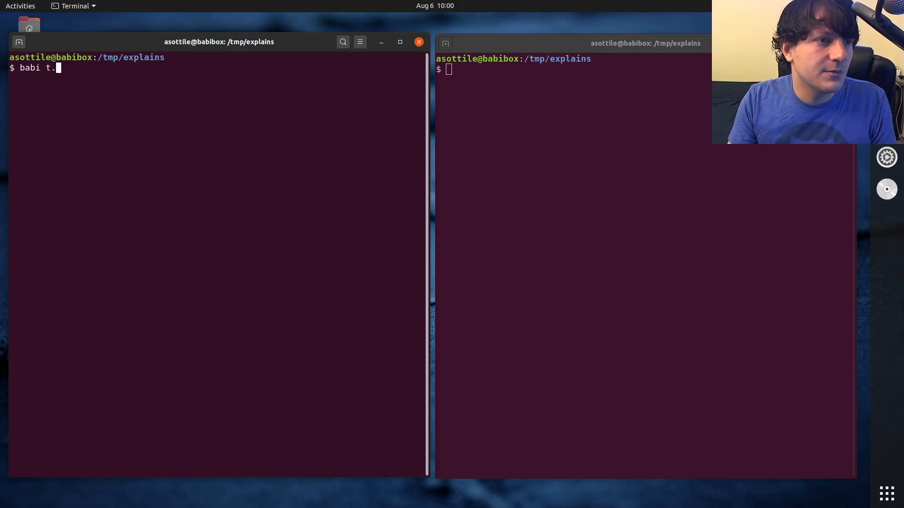
{"action": "key", "text": "Return"}
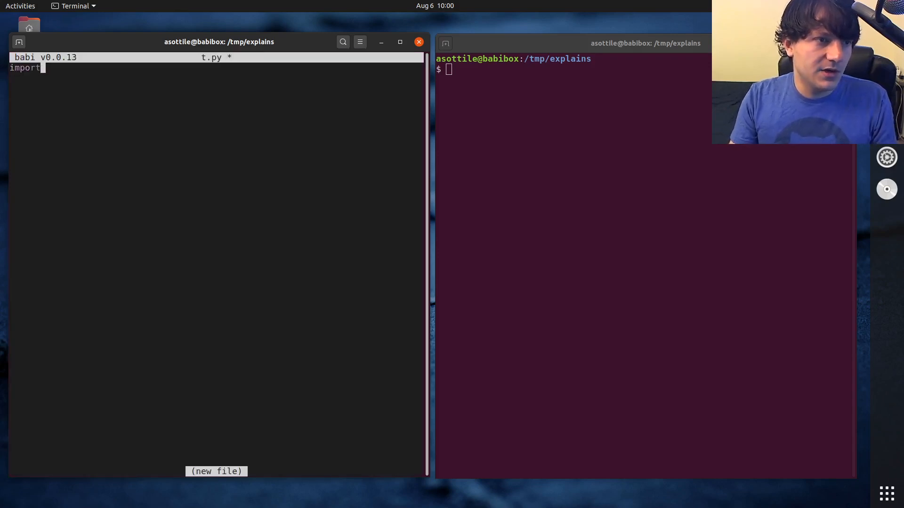
{"action": "type", "text": "re"}
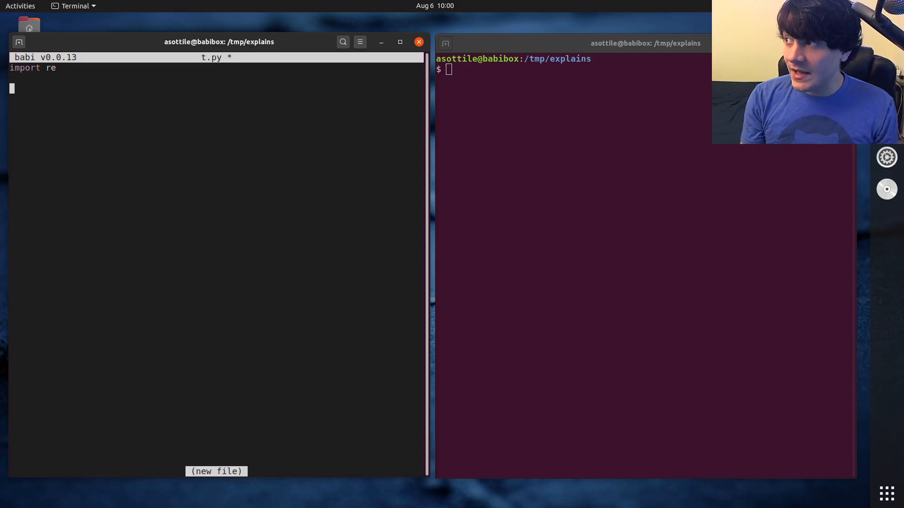
{"action": "type", "text": "reg = re.c"}
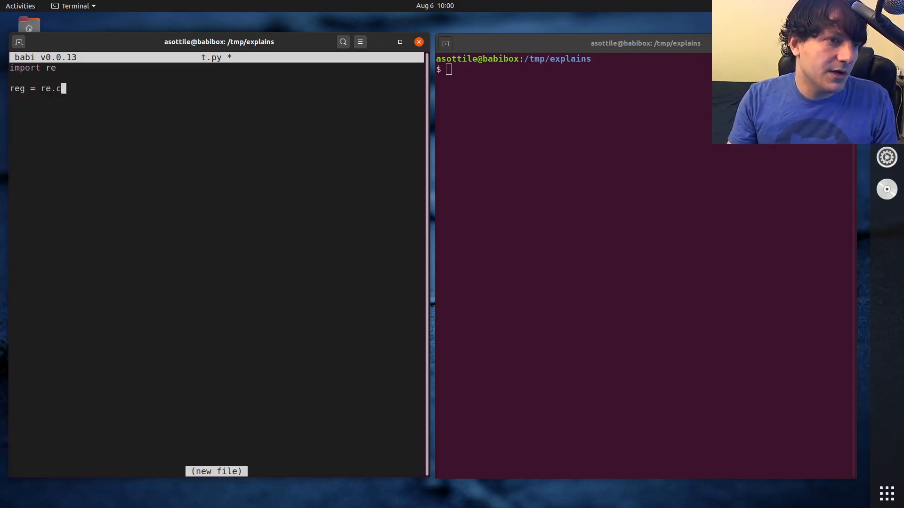
{"action": "type", "text": "ompile('foo ("}
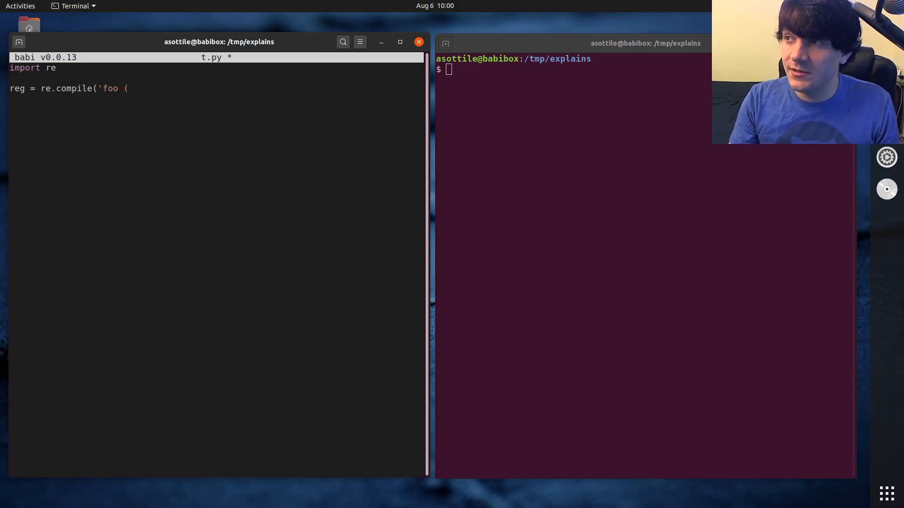
{"action": "type", "text": "b"}
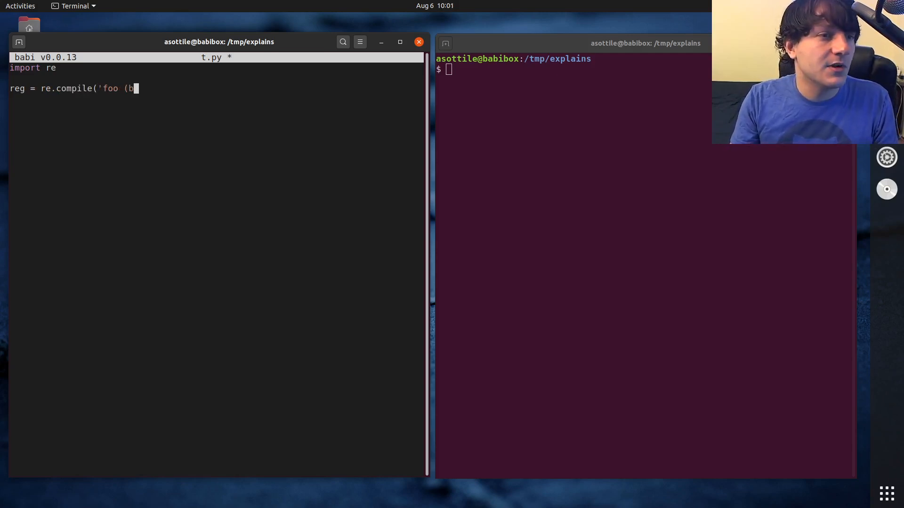
{"action": "type", "text": "ar)')"}
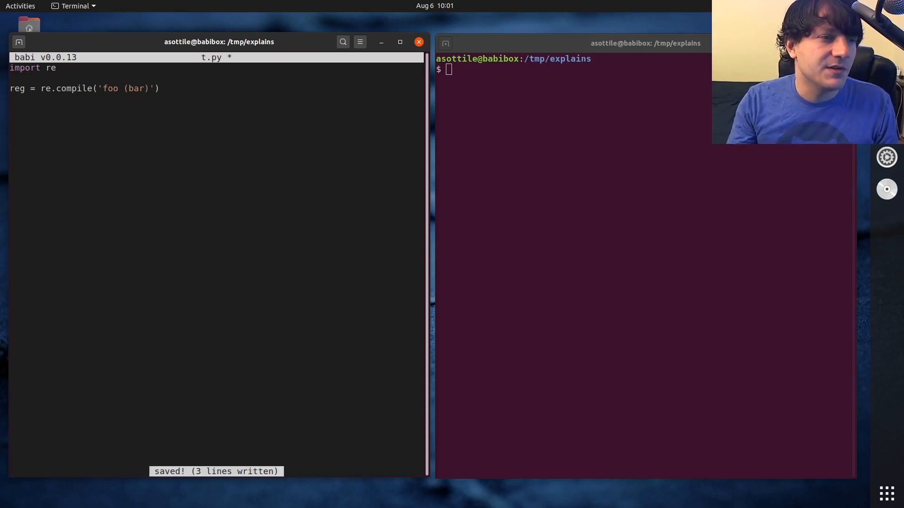
- Add an if __name__ guard calling exit(main()), a def main, and import sys
{"action": "type", "text": "if _name__ == '__main__':"}
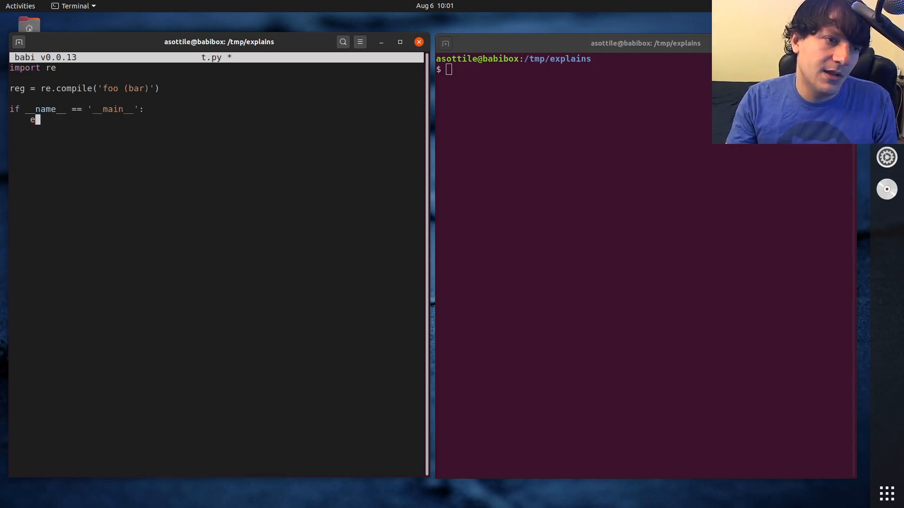
{"action": "type", "text": "xit(main())"}
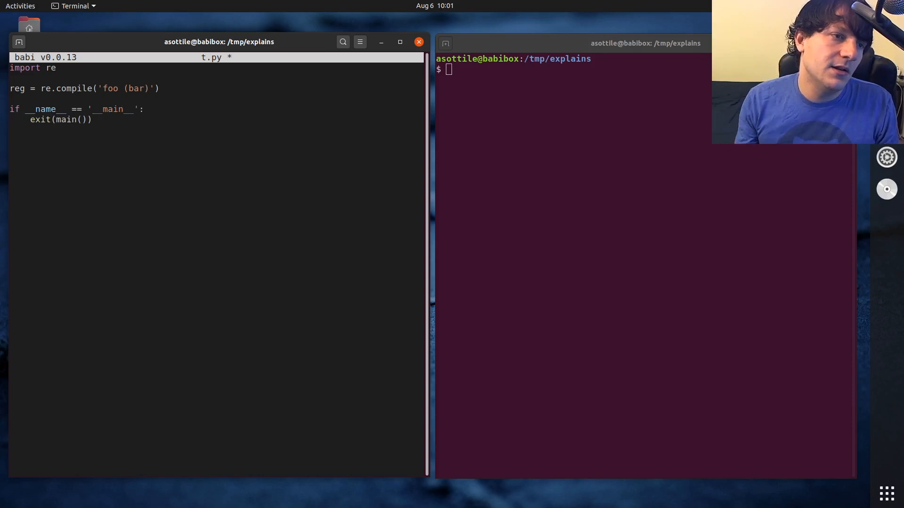
{"action": "type", "text": "def main() -> int:"}
{"action": "type", "text": "if"}
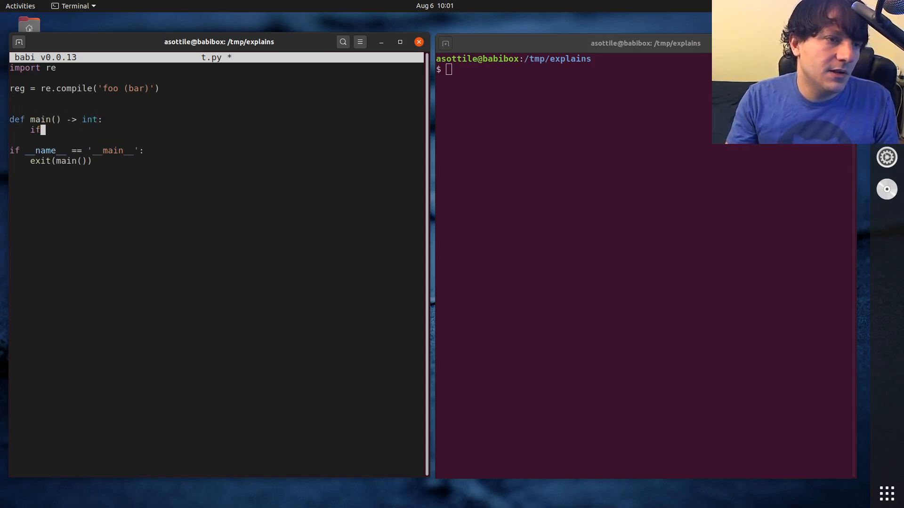
{"action": "type", "text": "reg."}
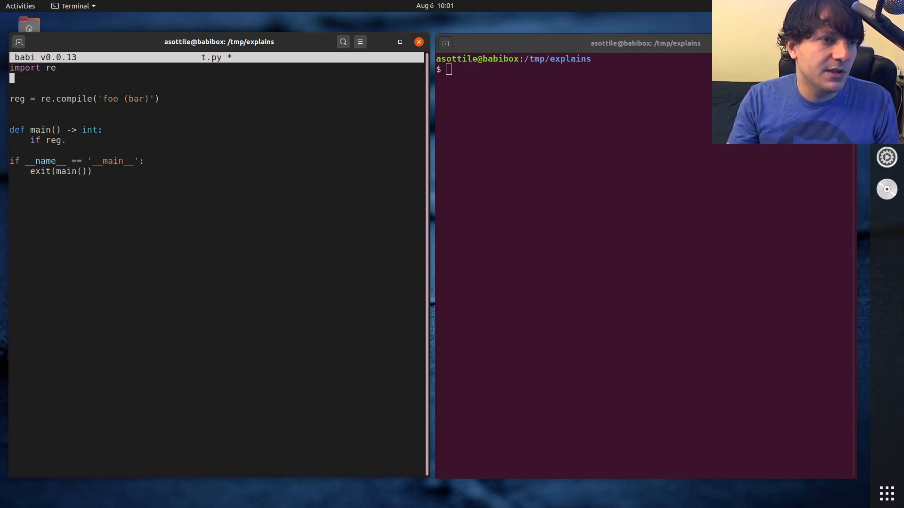
{"action": "type", "text": "import sys"}
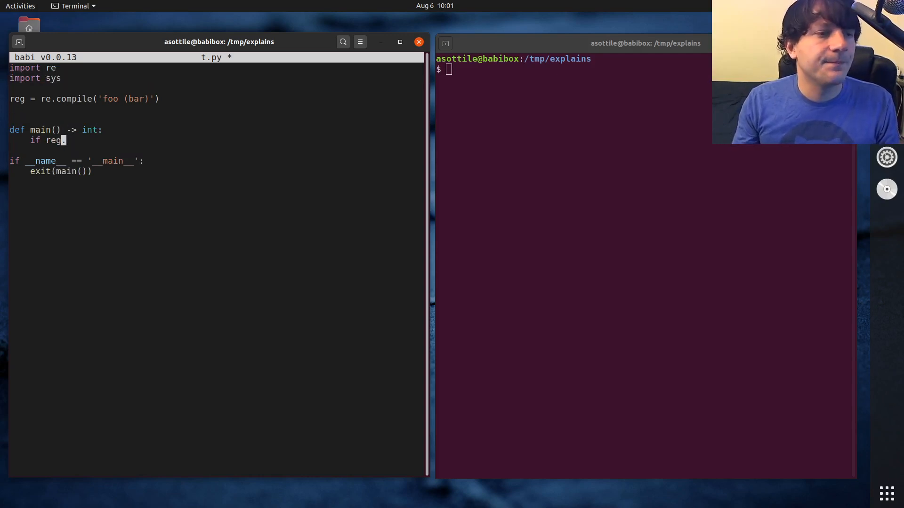
- Make main match reg against sys.argv[1], printing 'matched!' or 'not matched'
{"action": "type", "text": "match = re"}
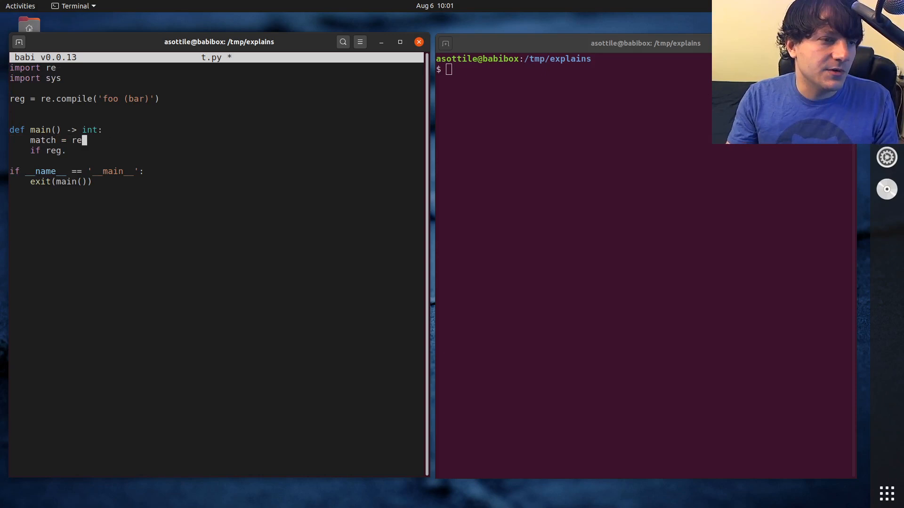
{"action": "type", "text": "sys."}
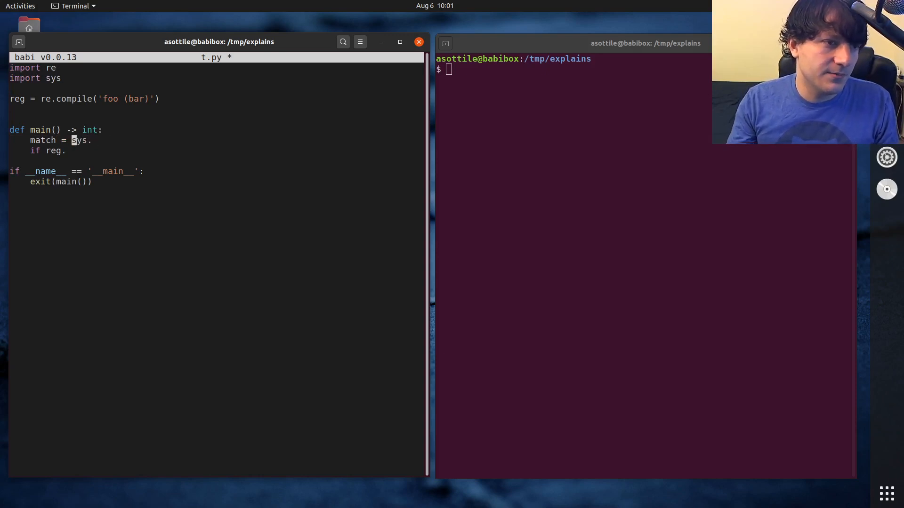
{"action": "type", "text": "reg.match(sys.arg["}
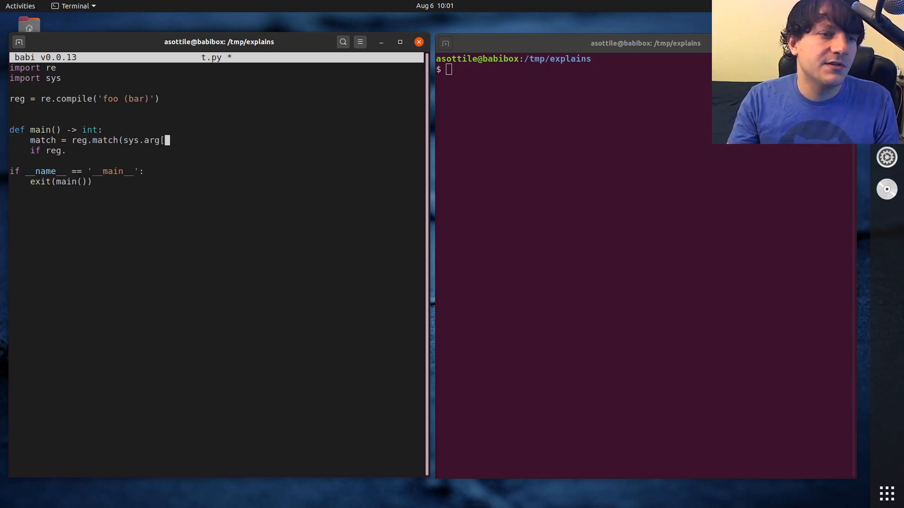
{"action": "type", "text": "v1]"}
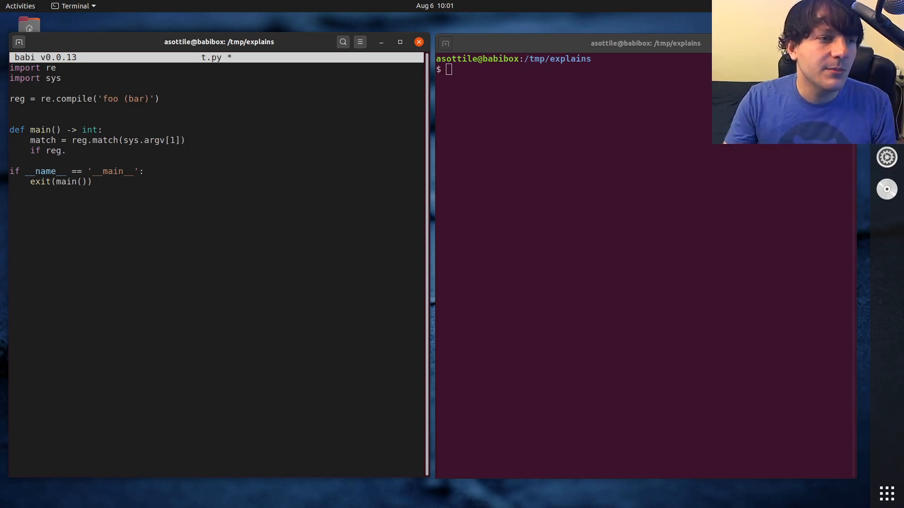
{"action": "type", "text": "match is not None:"}
{"action": "type", "text": "print("}
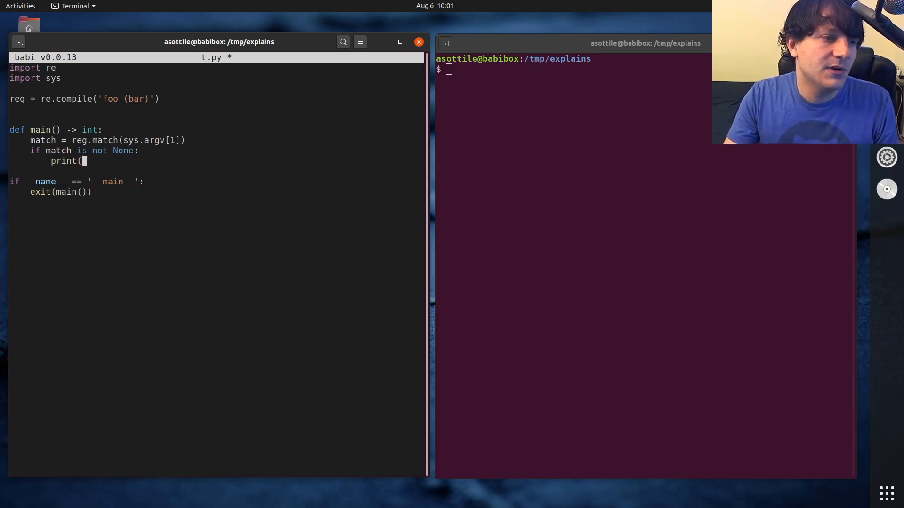
{"action": "type", "text": "'m"}
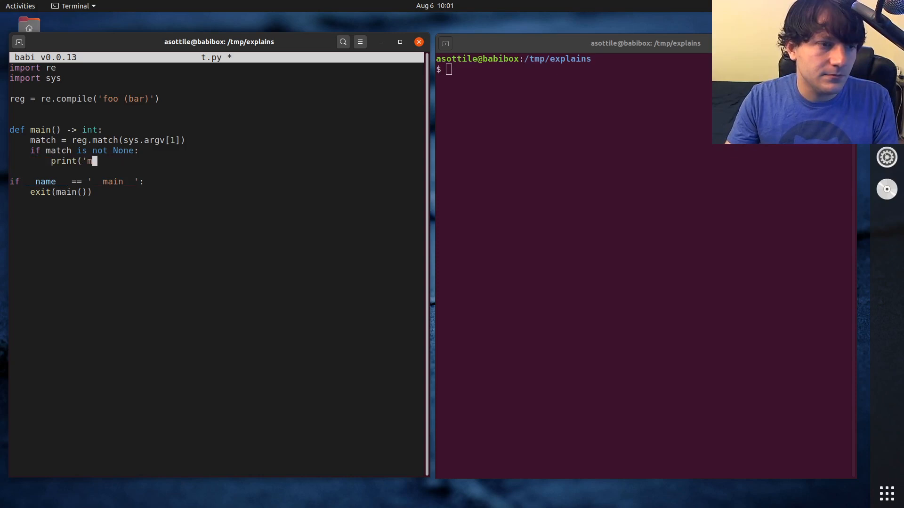
{"action": "type", "text": "atched!')"}
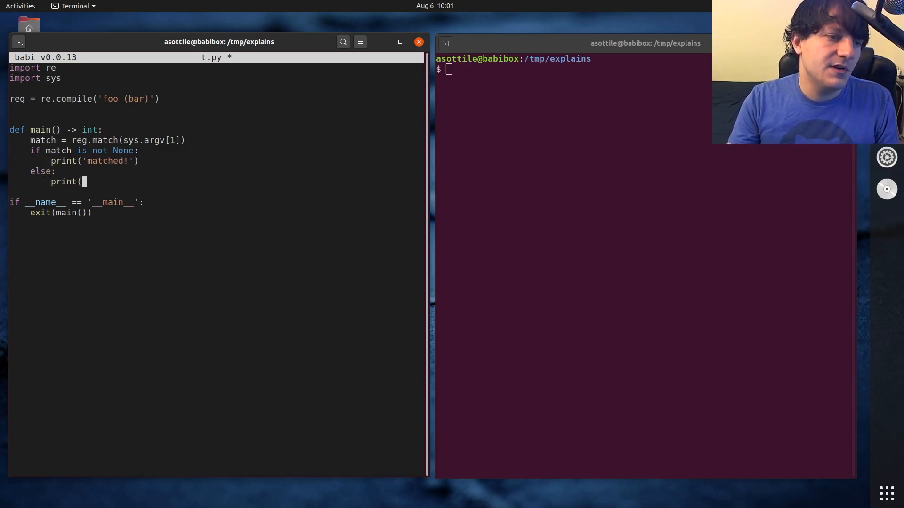
{"action": "type", "text": "'not matched')"}
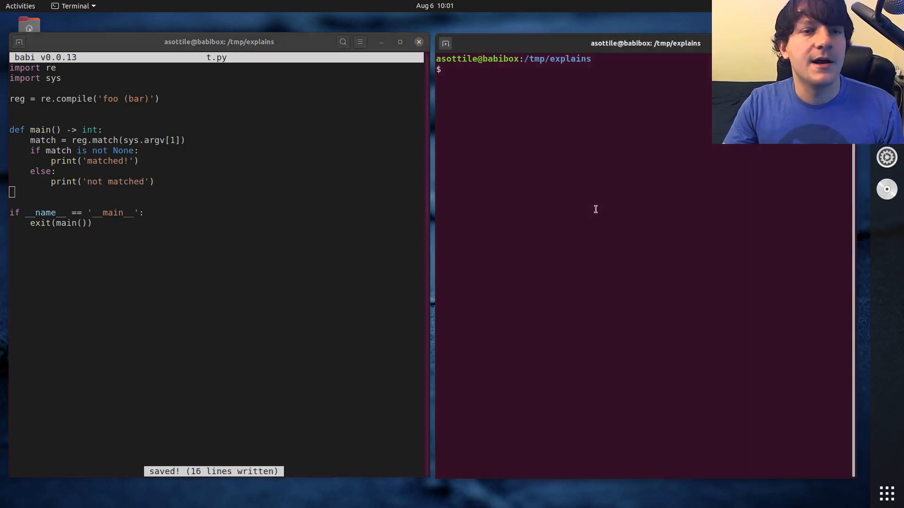
- Run python3 t.py with foo, then with 'foo bar'
{"action": "type", "text": "python3 t."}
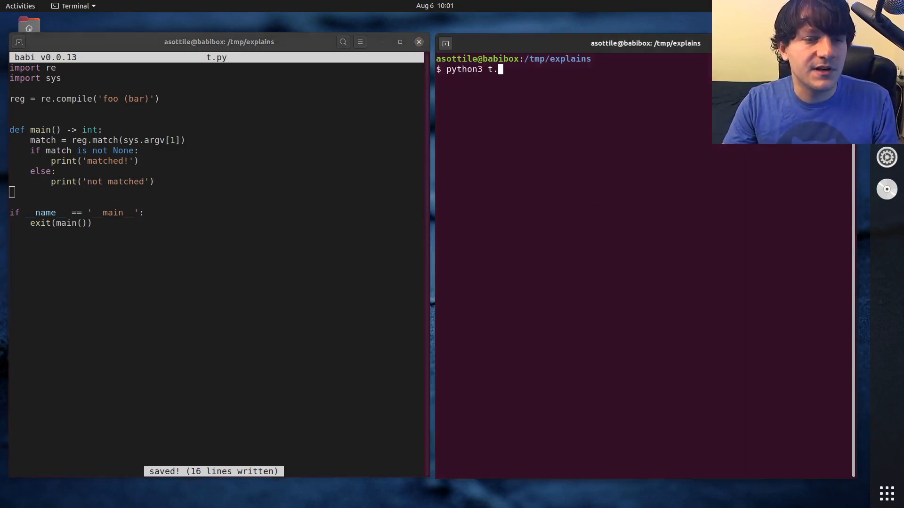
{"action": "type", "text": "py foo"}
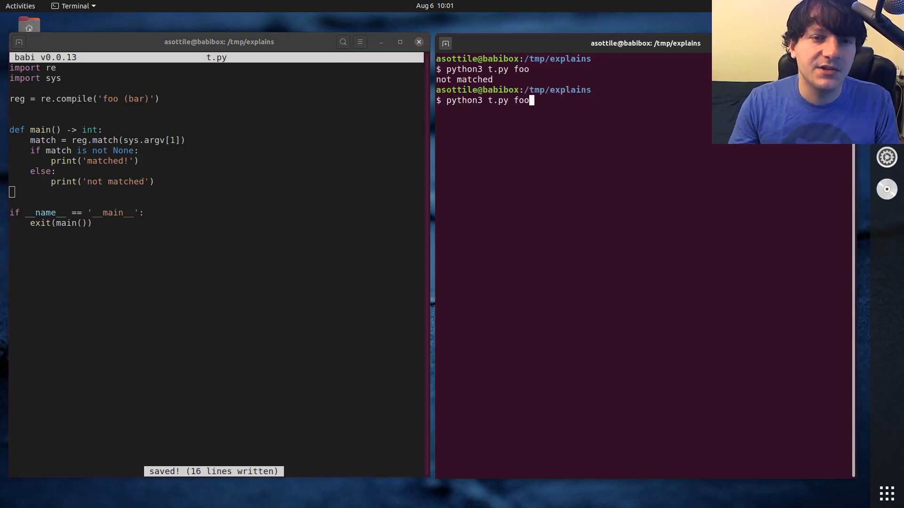
{"action": "type", "text": "'foo bar"}
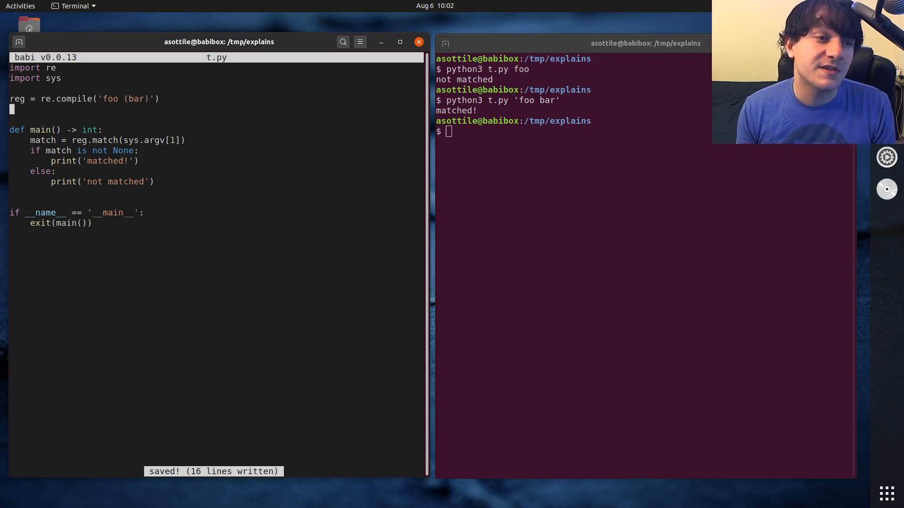
- Add a breakpoint, rerun, and inspect match.groups() and match.groupdict() in pdb
{"action": "type", "text": "breakpoint()"}
{"action": "left_click", "coordinate": [573, 131]}
{"action": "type", "text": "python3 t.py 'foo bar"}
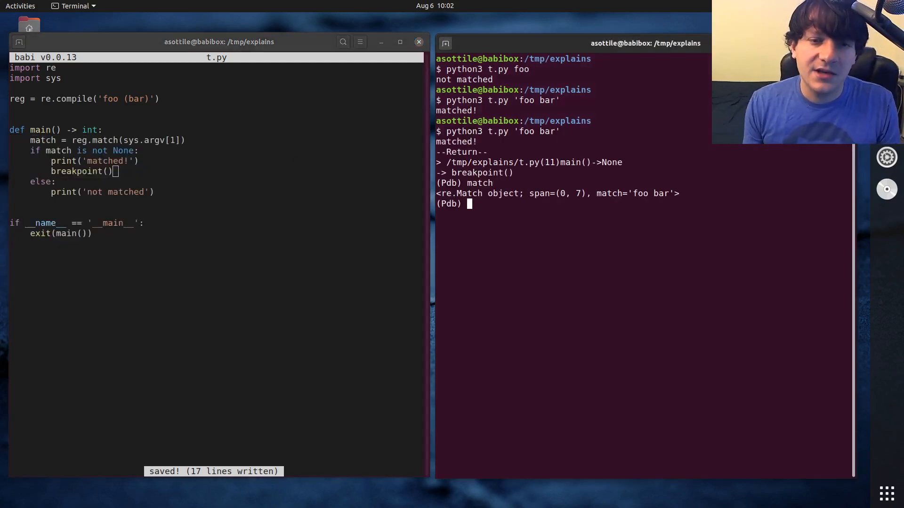
{"action": "type", "text": "m"}
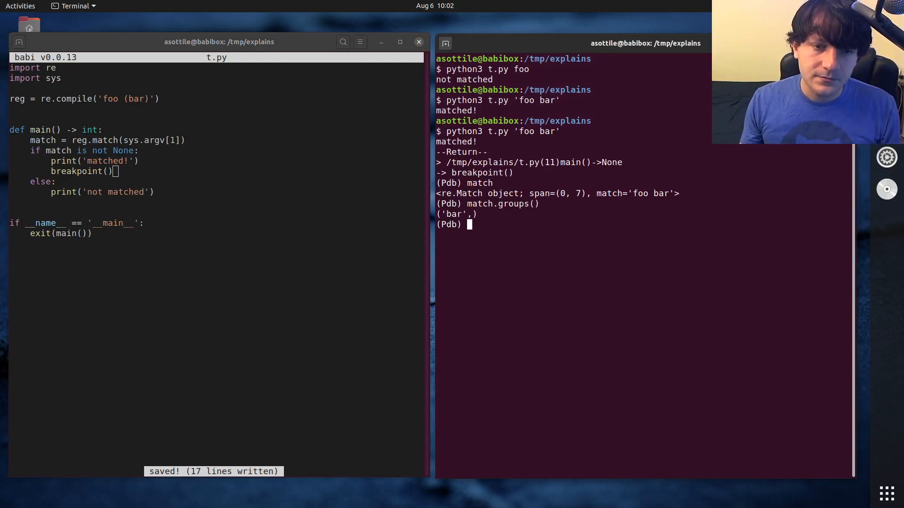
{"action": "type", "text": "match.groups()"}
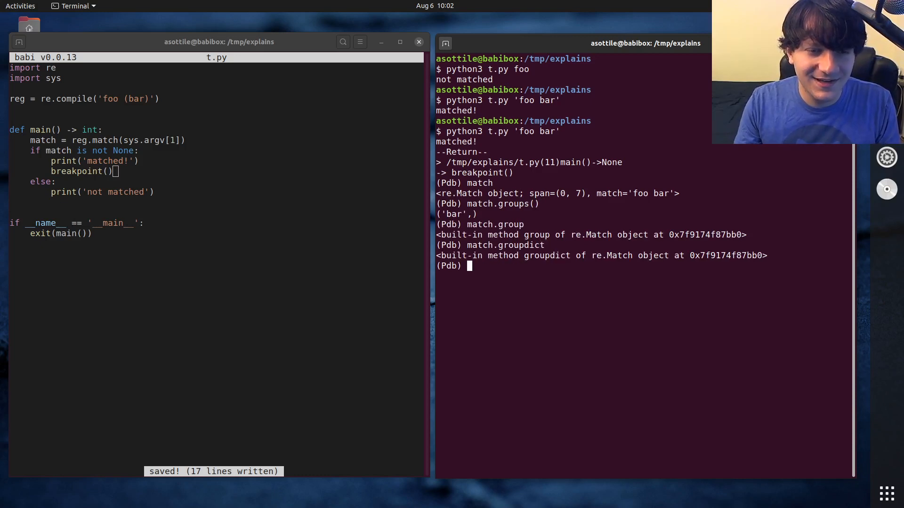
{"action": "type", "text": "match.groupdict()"}
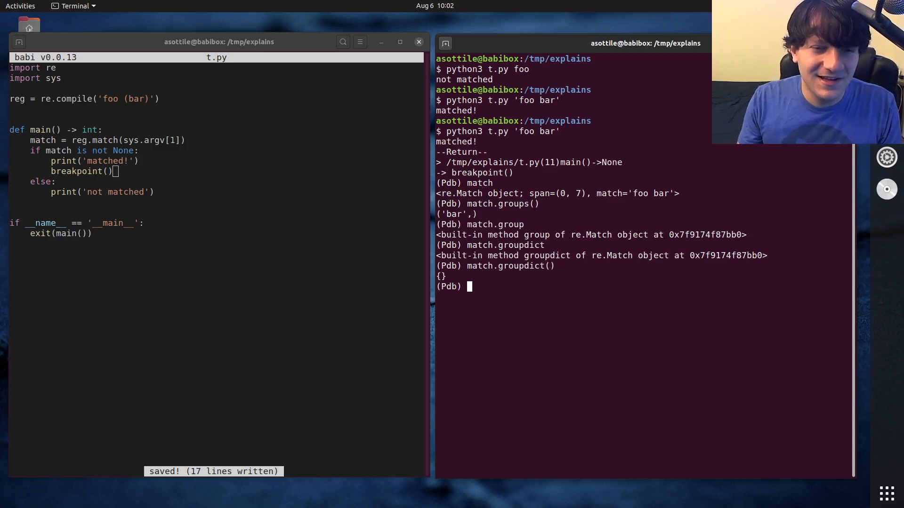
- Inspect match.group(), match.group(1), match[0] and match[1] in pdb
{"action": "type", "text": "match.groups()"}
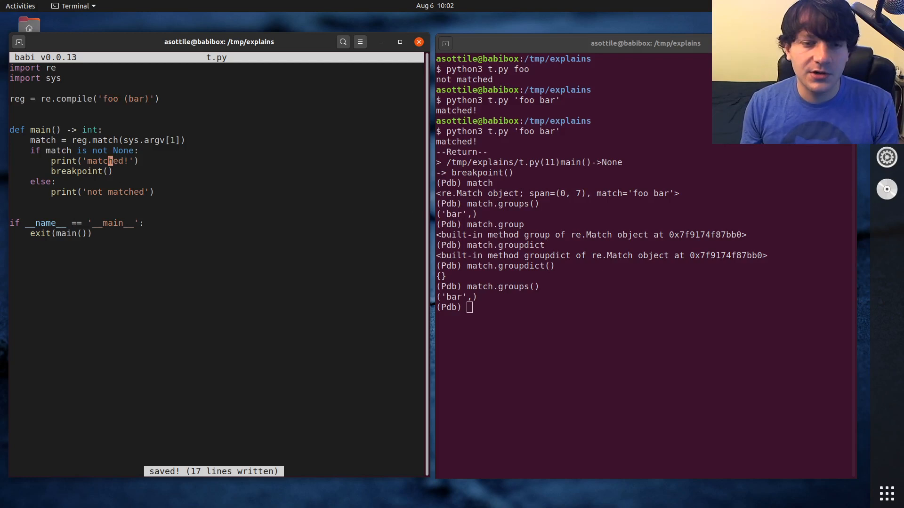
{"action": "type", "text": "match.group()"}
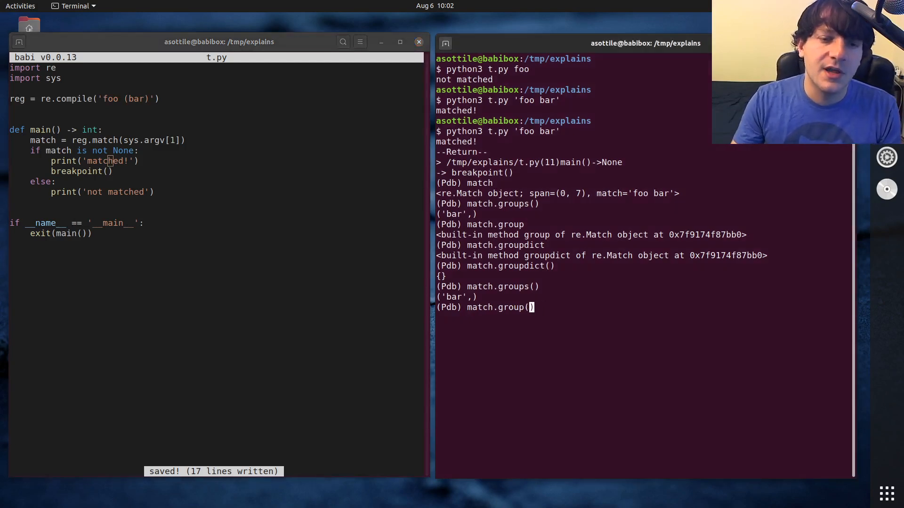
{"action": "type", "text": "1"}
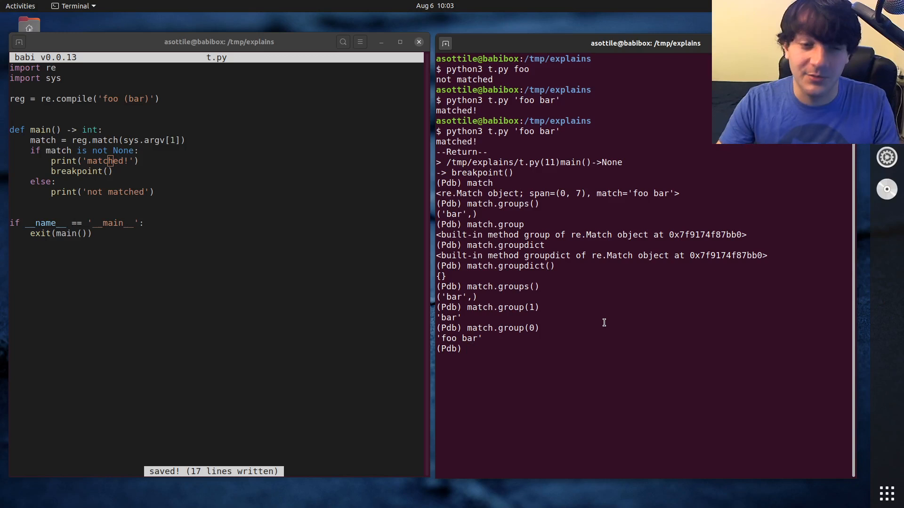
{"action": "type", "text": "match[0"}
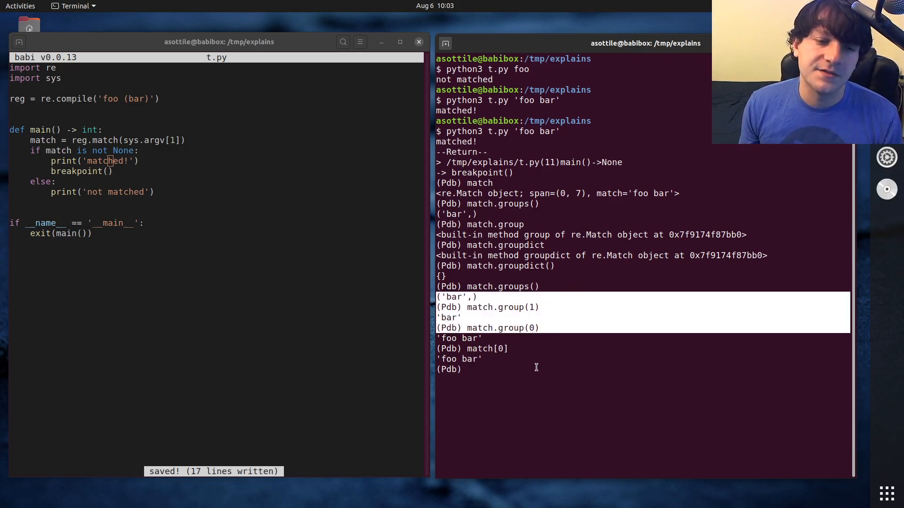
{"action": "type", "text": "match[1]"}
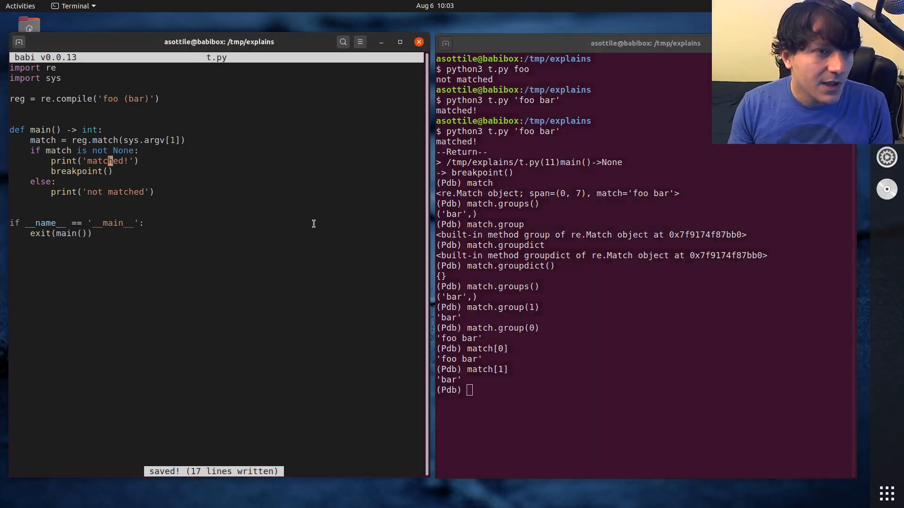
- Capture the f as '(f)oo (bar)', rerun, and check match.groups(), match[0], match[2]
{"action": "type", "text": "(f)"}
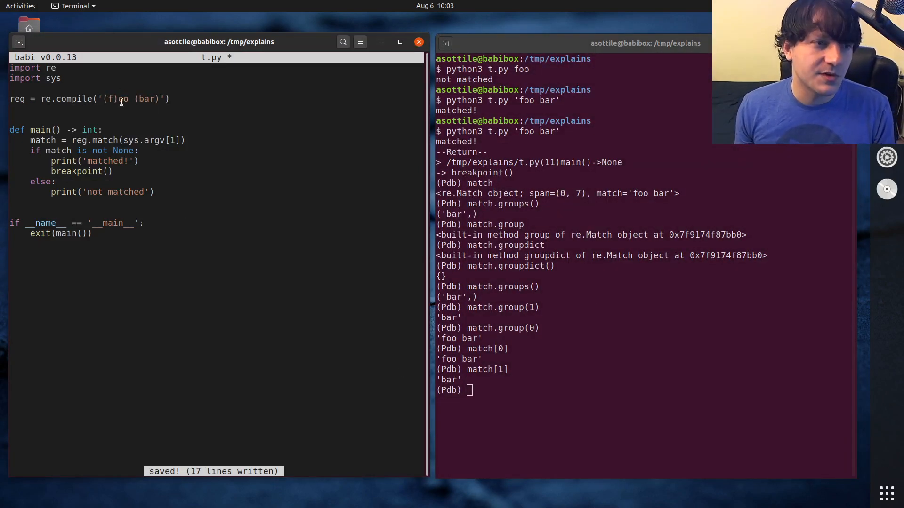
{"action": "type", "text": "q"}
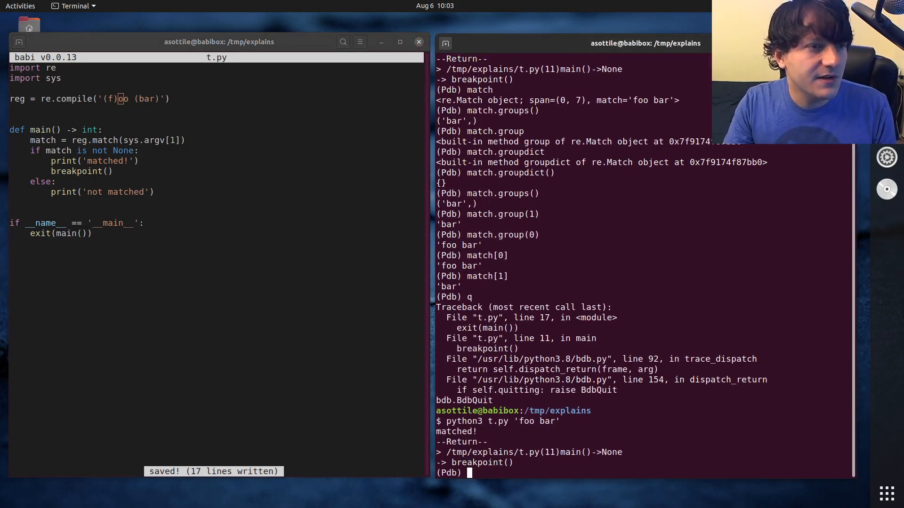
{"action": "type", "text": "match.groups()"}
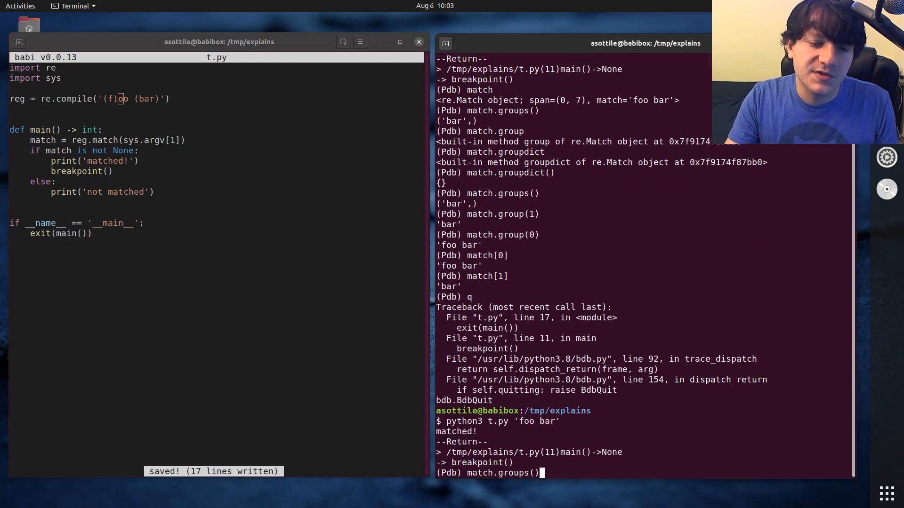
{"action": "key", "text": "Return"}
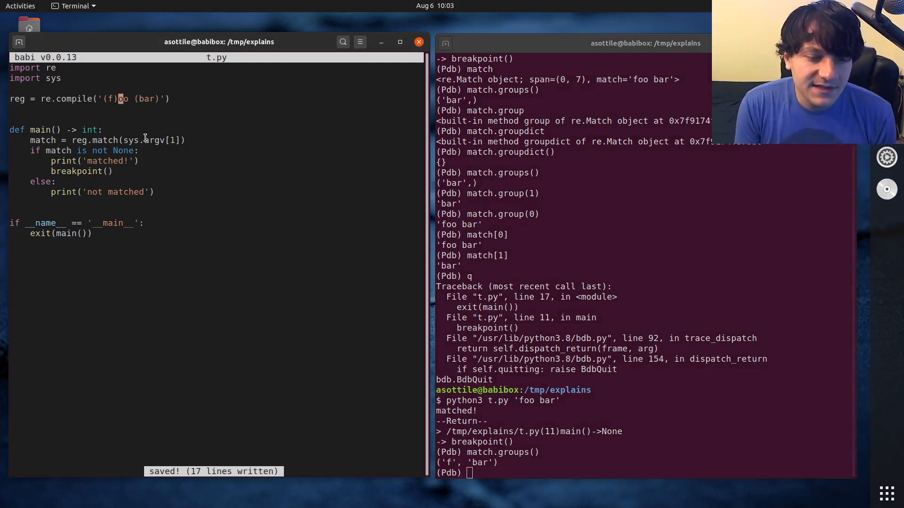
{"action": "type", "text": "match"}
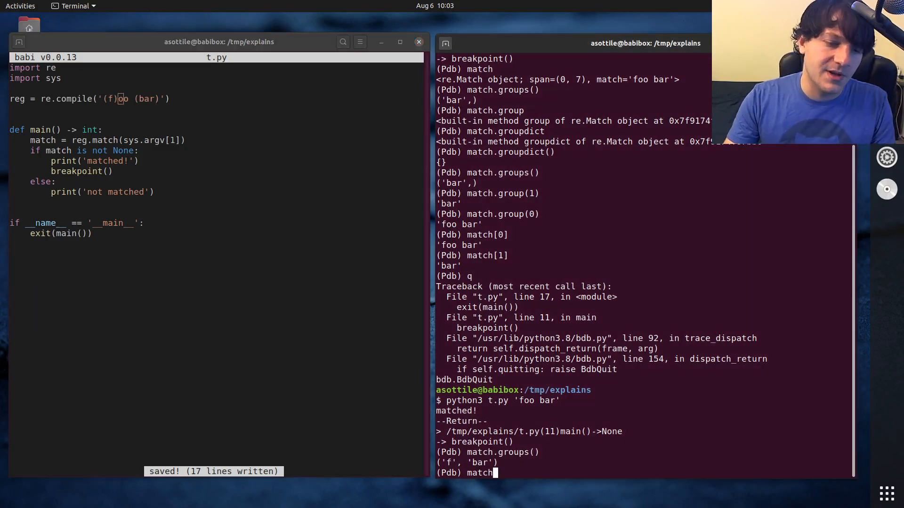
{"action": "type", "text": "match[0]"}
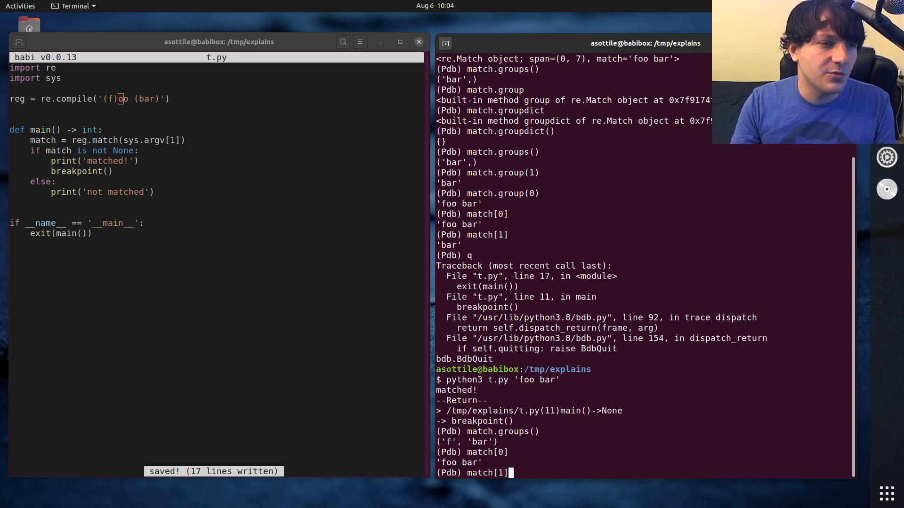
{"action": "type", "text": "match[2]"}
{"action": "left_click", "coordinate": [216, 98]}
{"action": "type", "text": "?"}
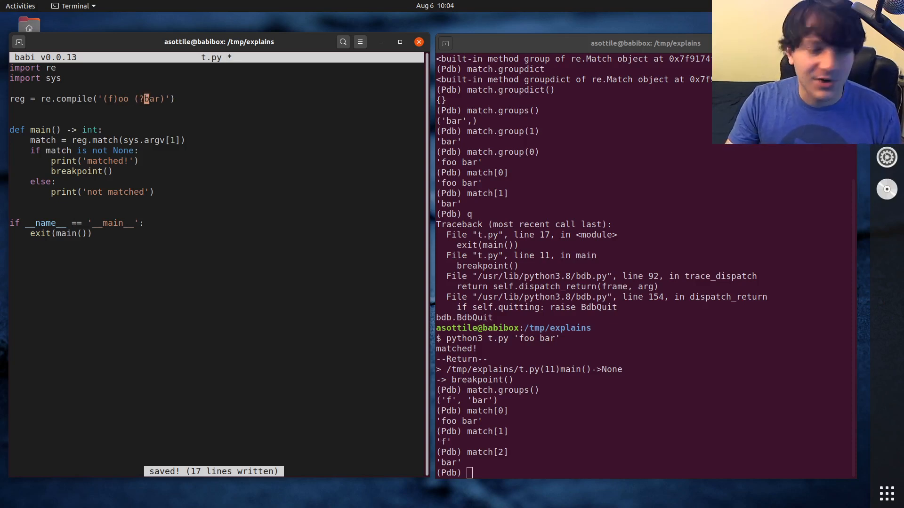
- Name the second group with ?P<msg>, rerun, and inspect match[2] and match['msg']
{"action": "type", "text": "P<>"}
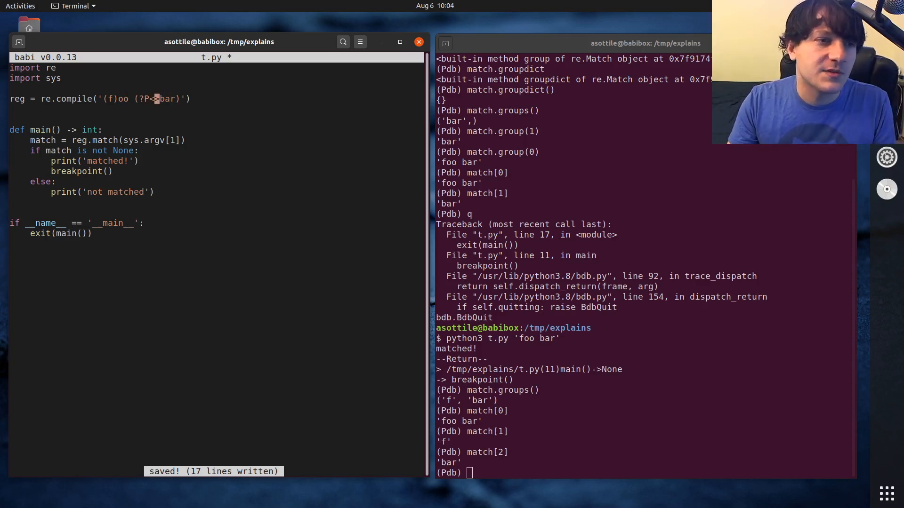
{"action": "type", "text": "msg"}
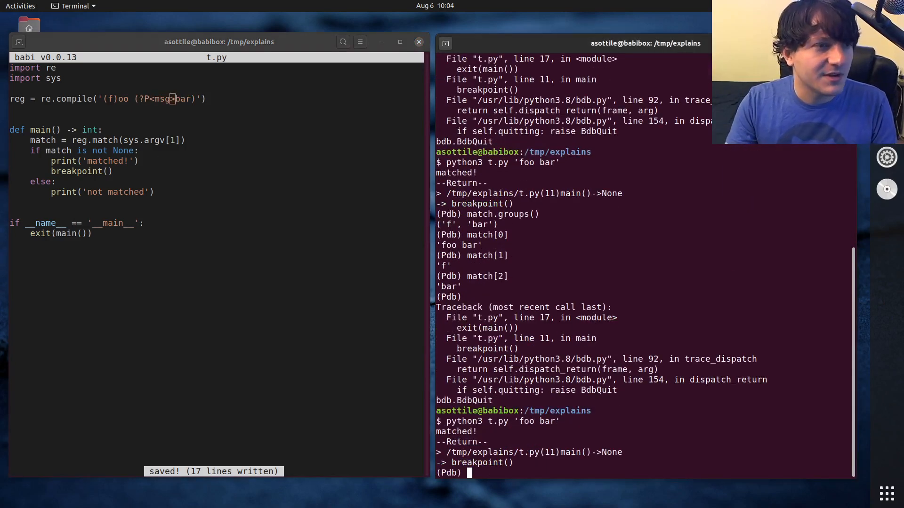
{"action": "type", "text": "match."}
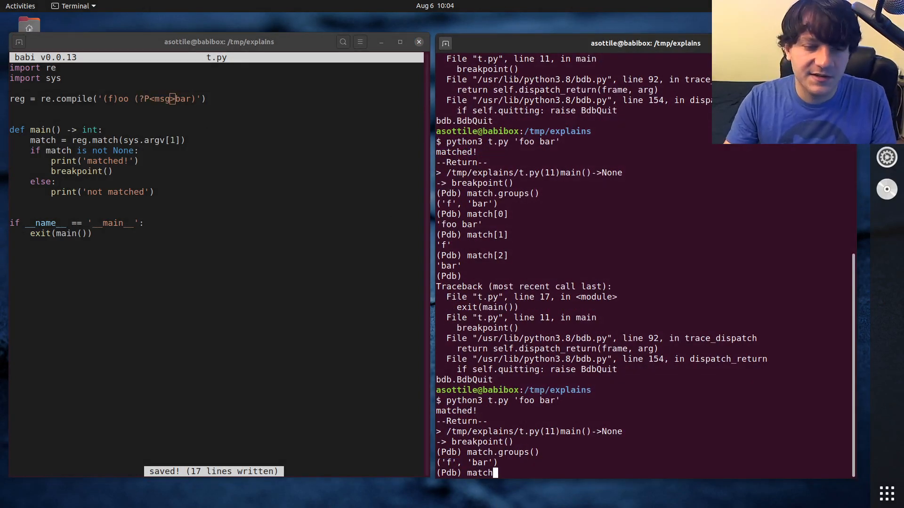
{"action": "type", "text": "match[2]"}
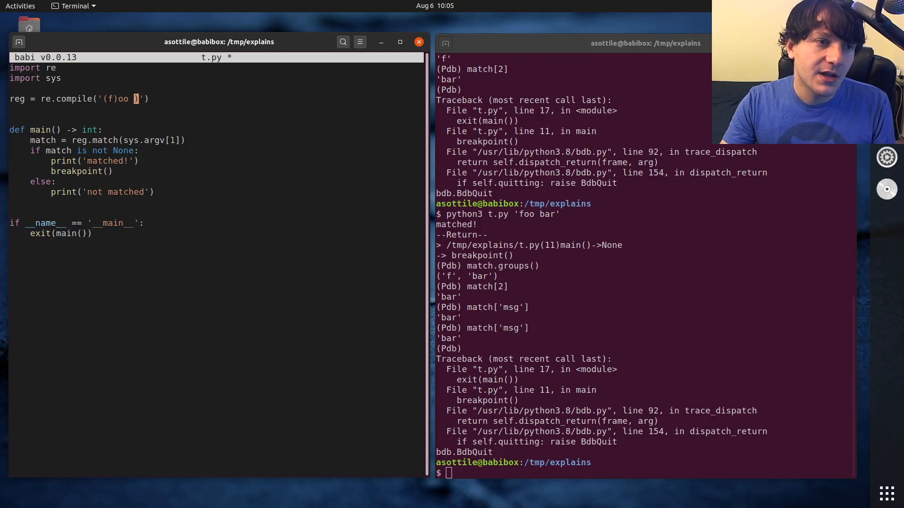
- Replace the second group with (bar|baz), save, rerun and check match.groups()
{"action": "type", "text": "(bar|b"}
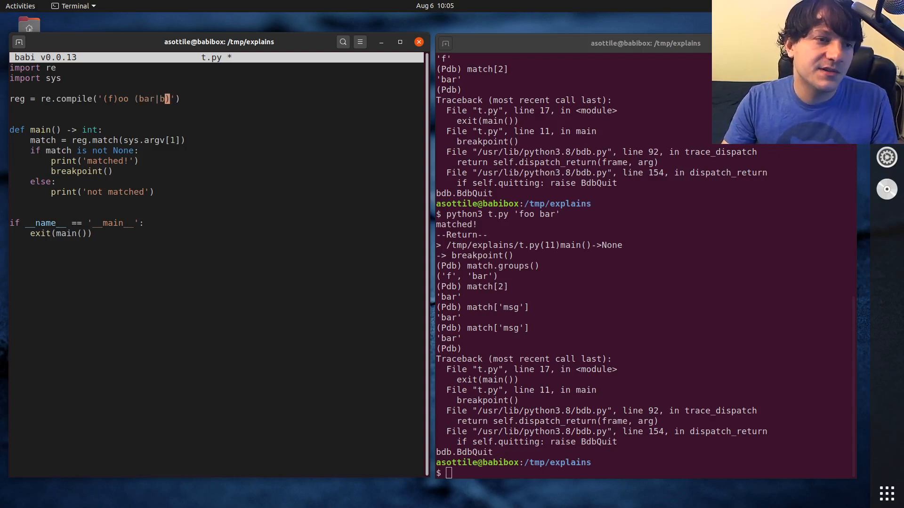
{"action": "key", "text": "ctrl+s"}
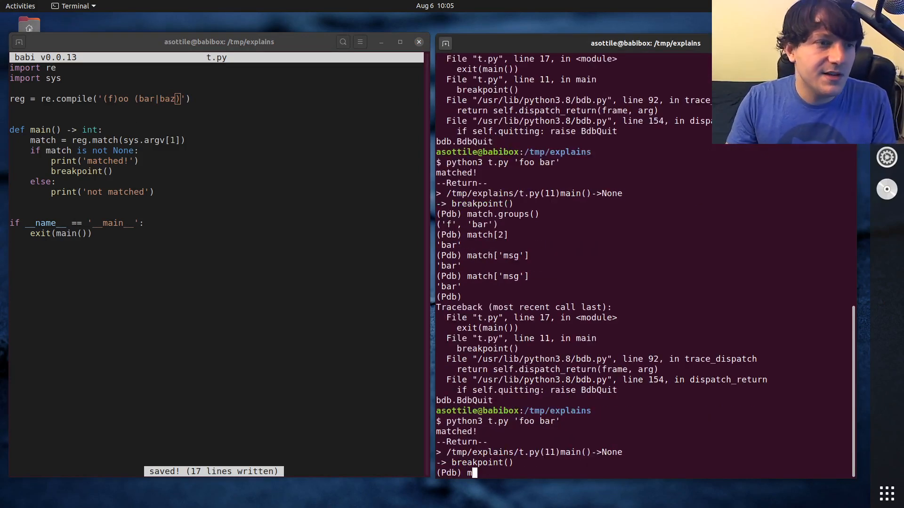
{"action": "type", "text": "atch.groups()"}
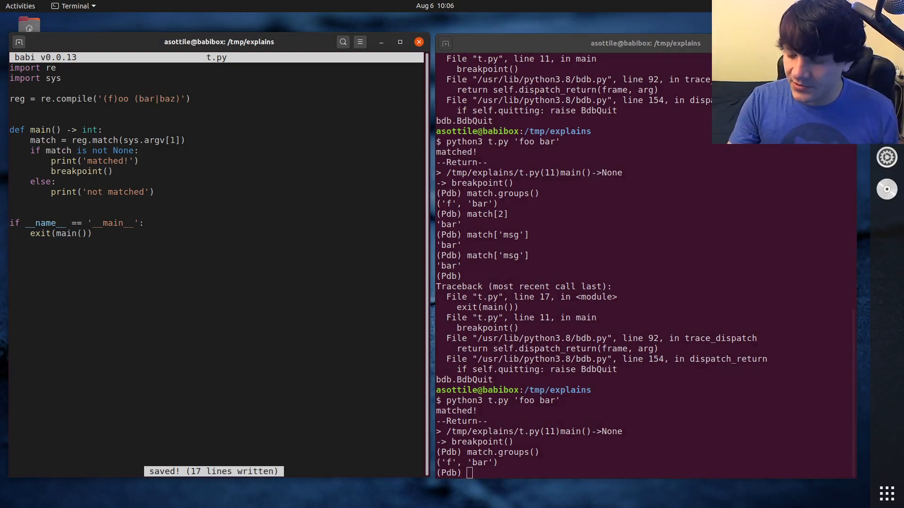
- Make the (bar|baz) group non-capturing with ?:, leaving groups as ('f',)
{"action": "type", "text": "?:"}
{"action": "type", "text": "q"}
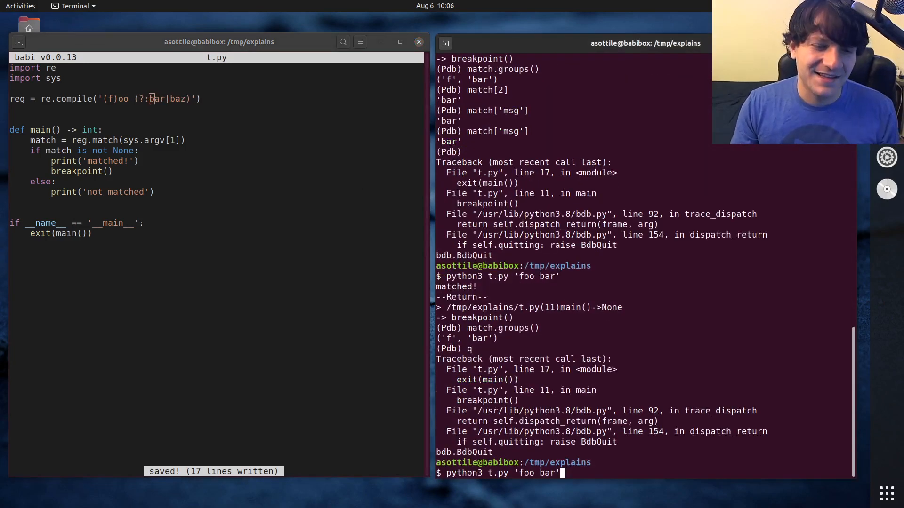
{"action": "type", "text": "match.groups("}
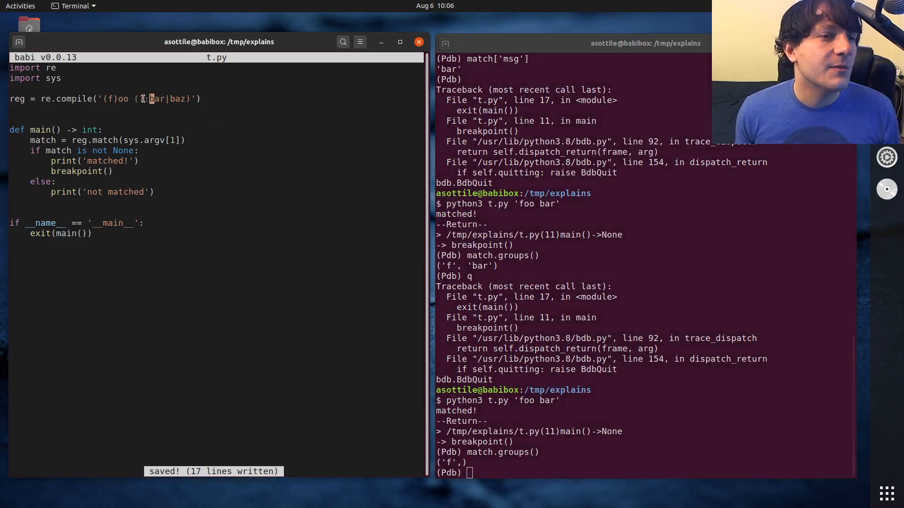
{"action": "type", "text": "?:"}
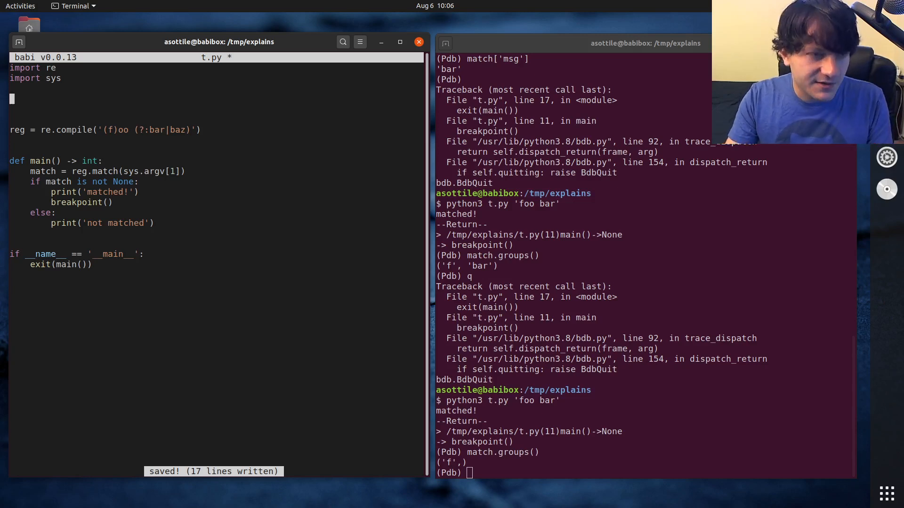
- Add comments '# (positional captures)', '# (?P<named>captures)' and '# (?:non capturing)' above reg
{"action": "type", "text": "# (positional captures"}
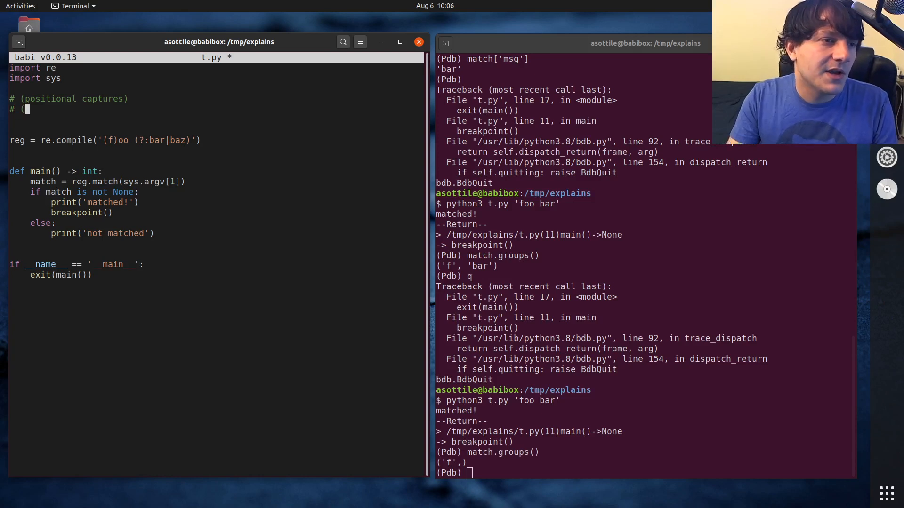
{"action": "type", "text": "?P<named>"}
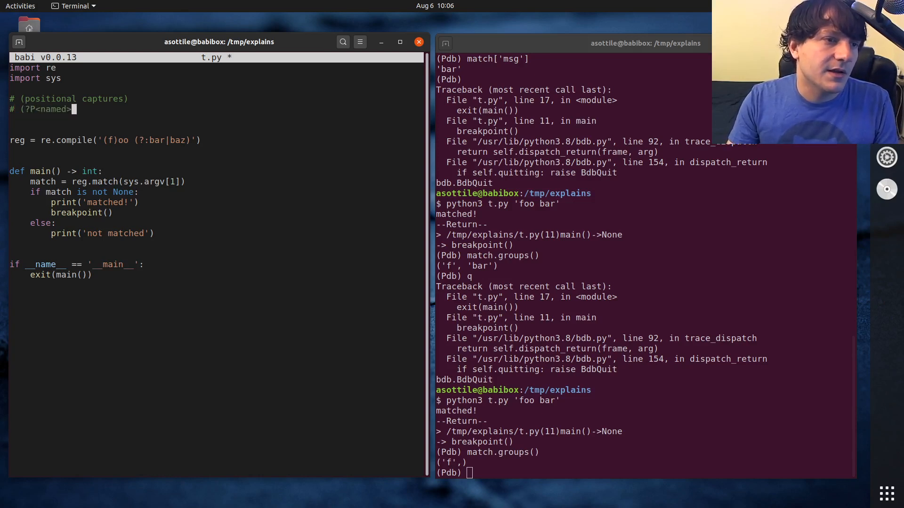
{"action": "type", "text": "captures"}
{"action": "type", "text": "# (?:non capturing)"}
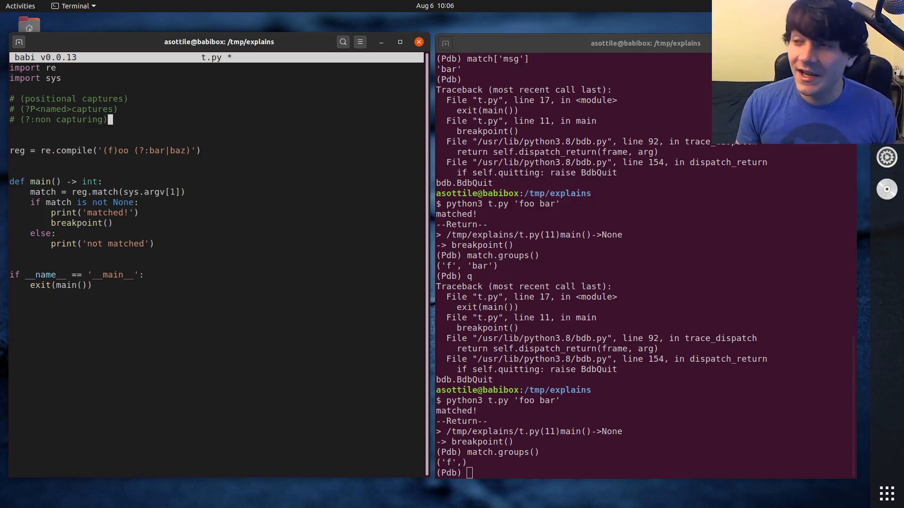
{"action": "mouse_move", "coordinate": [243, 231]}
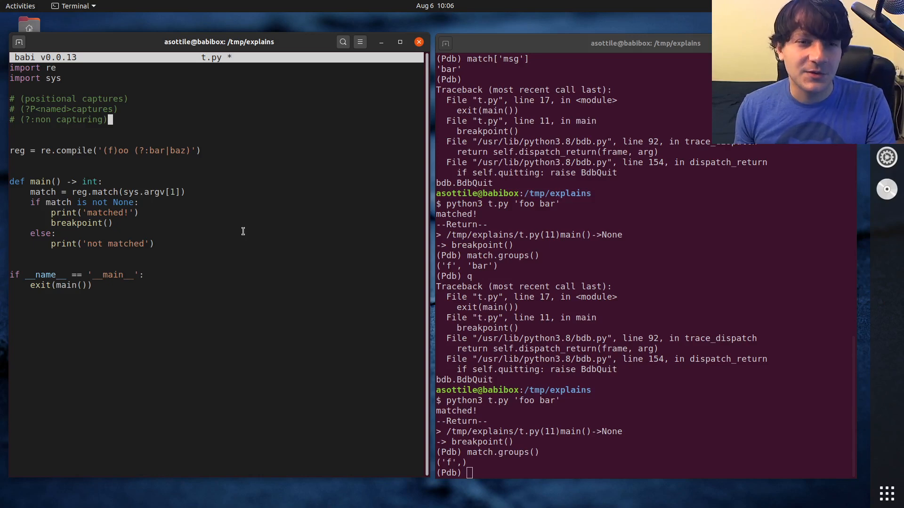